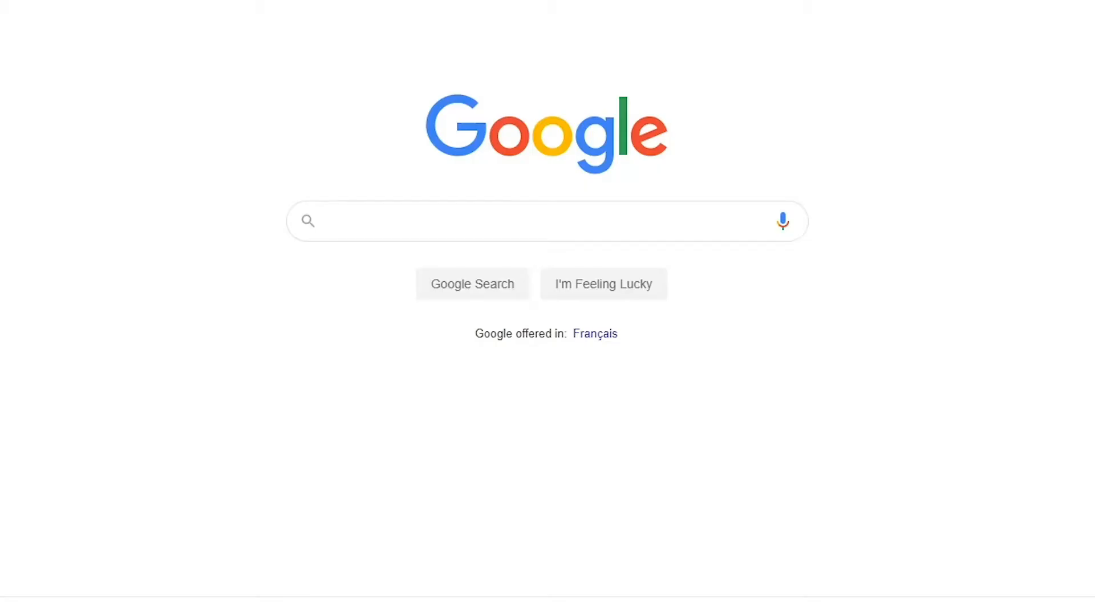
# Search Google for 'Veed' and open the veed.io projects dashboard.
pyautogui.write('Veed')
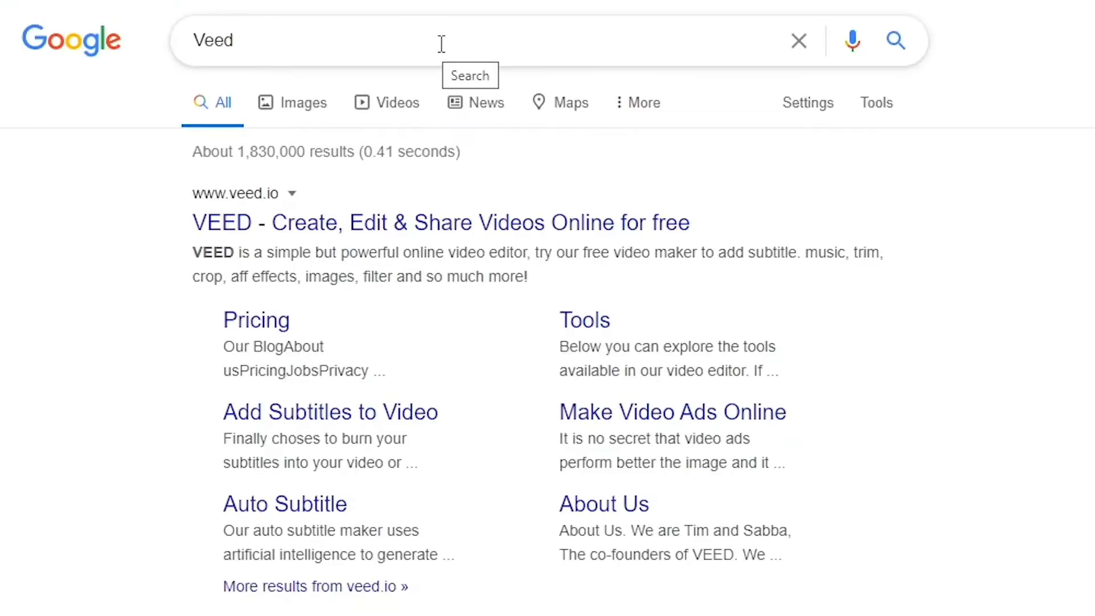
pyautogui.click(441, 222)
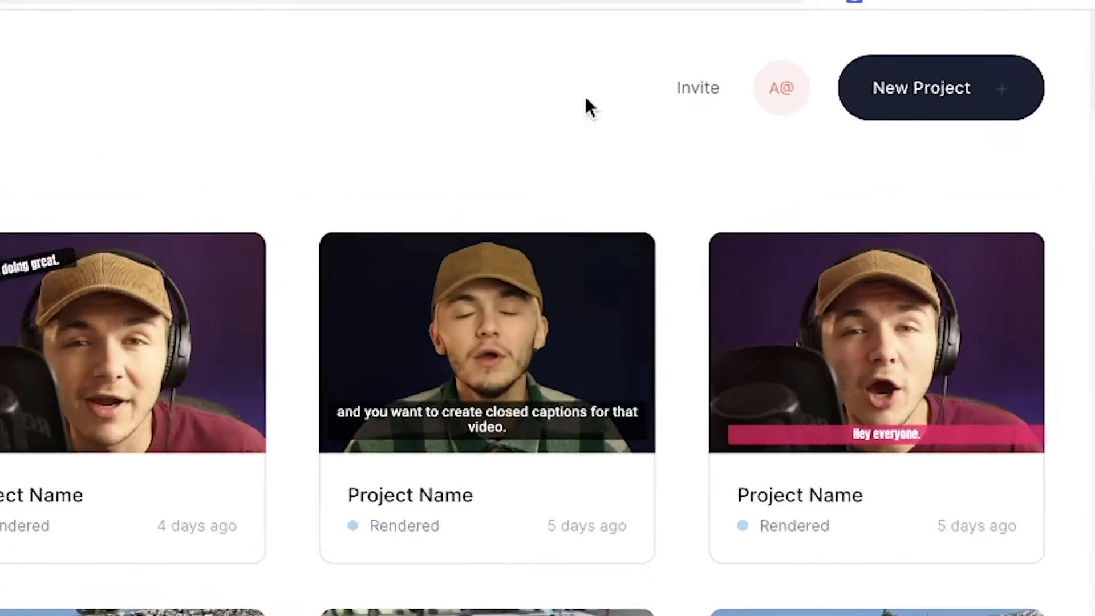
# Create a new VEED project by uploading Bridge.MP4 from the device.
pyautogui.click(920, 88)
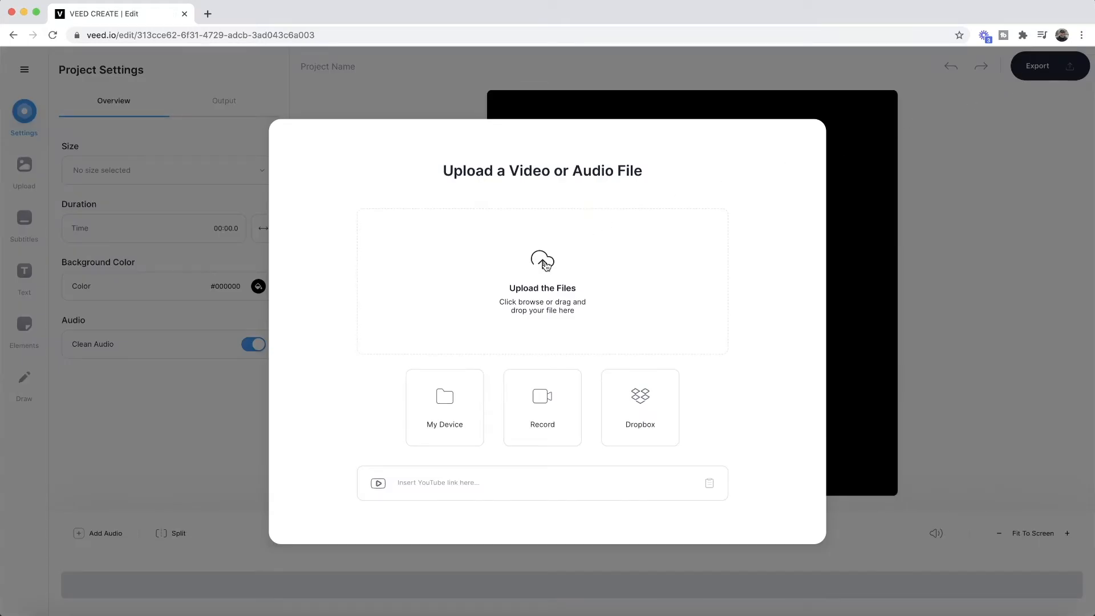
pyautogui.click(542, 279)
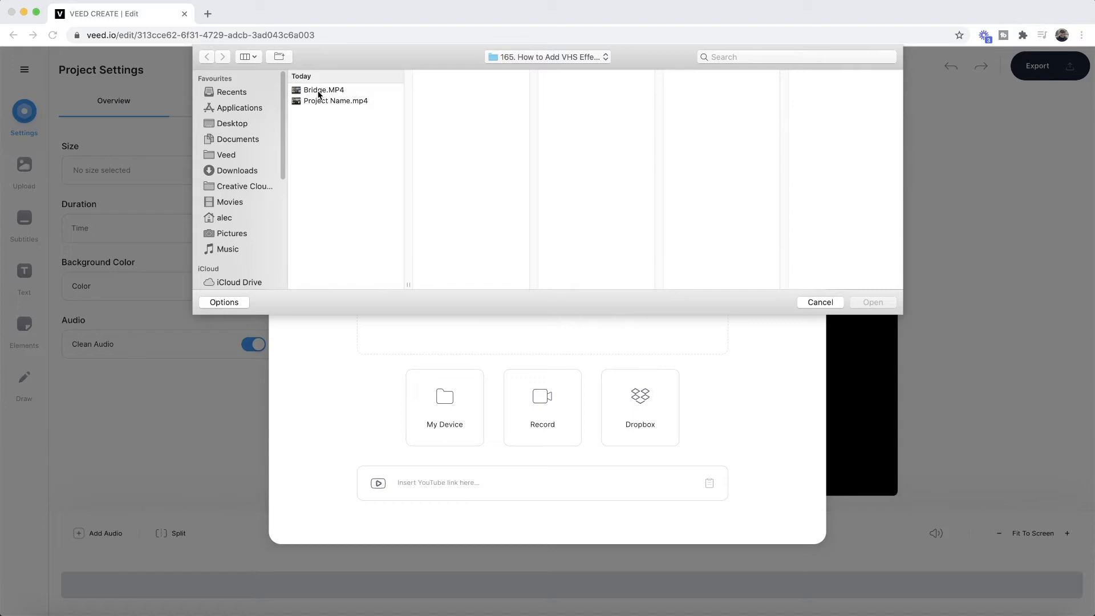
pyautogui.click(323, 90)
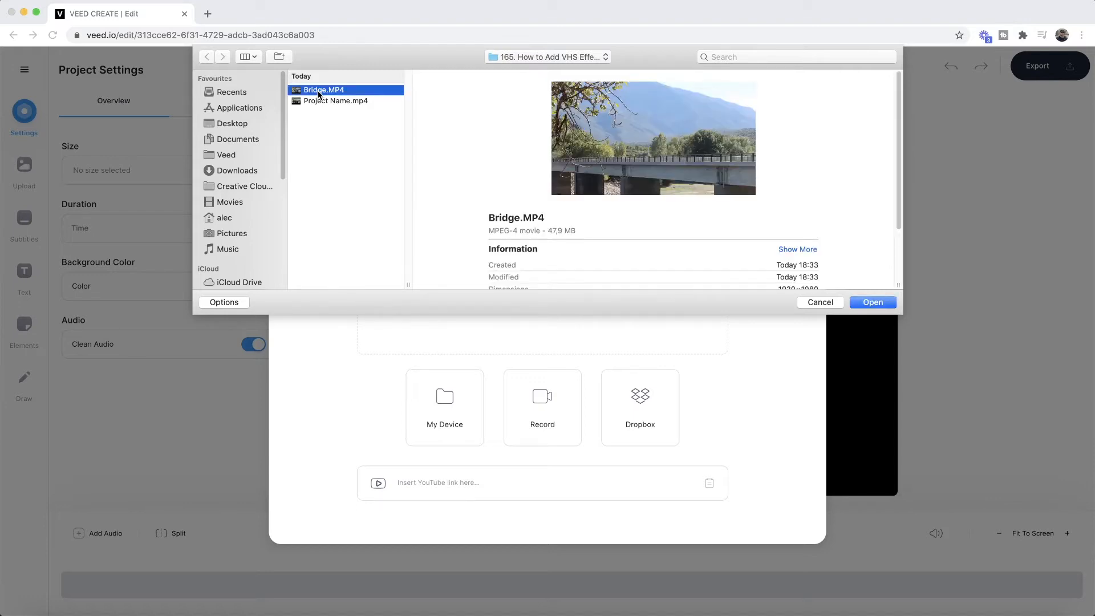
pyautogui.click(871, 302)
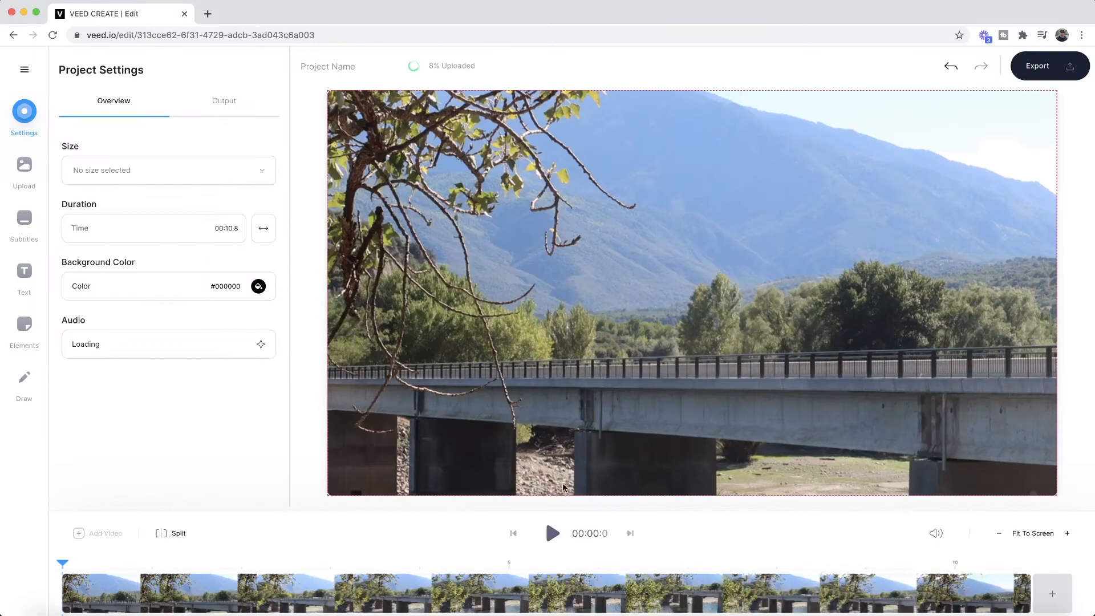
# Play and pause the bridge clip, then bring up its Edit Video settings.
pyautogui.click(552, 533)
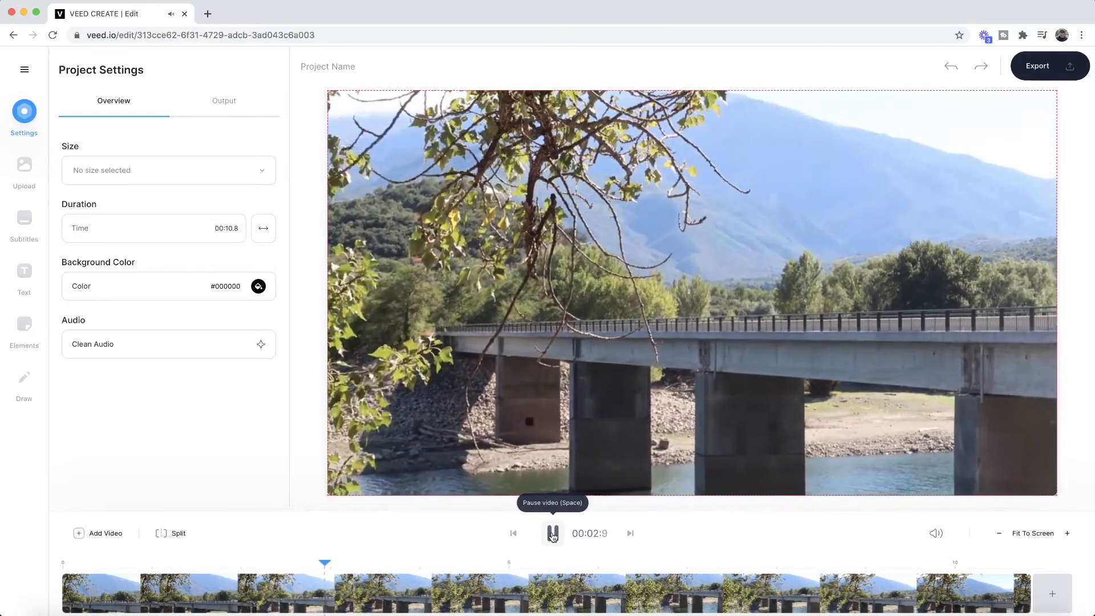
pyautogui.click(551, 533)
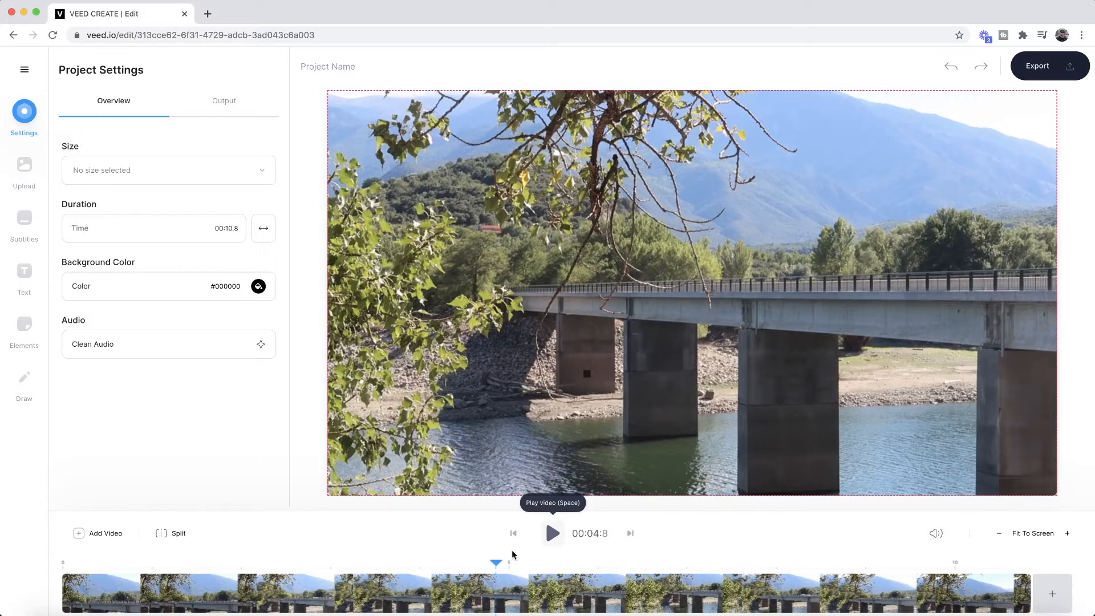
pyautogui.click(545, 594)
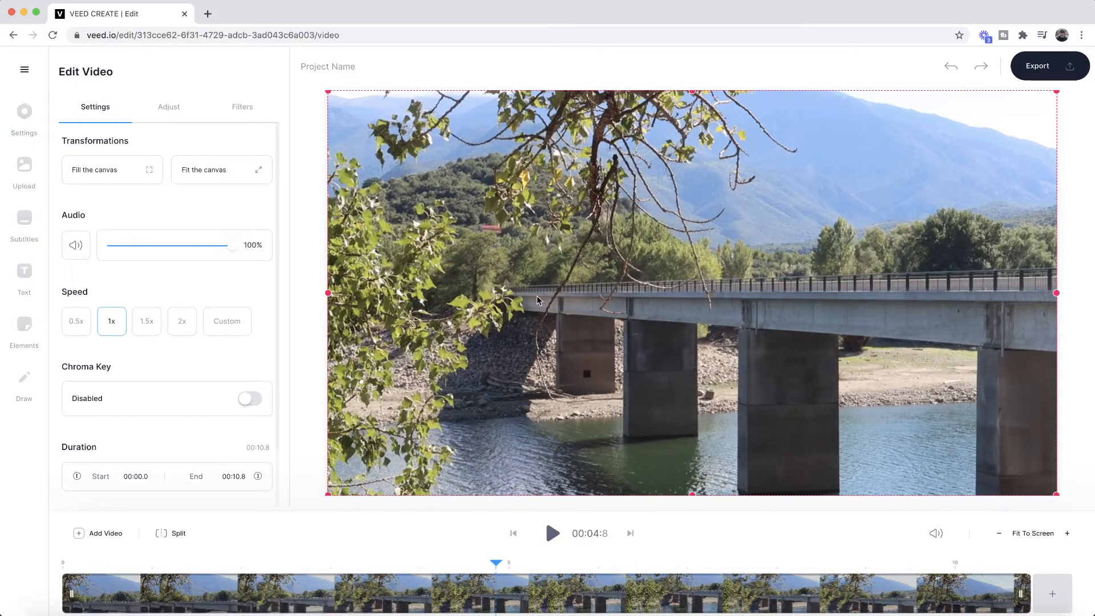
pyautogui.moveTo(542, 284)
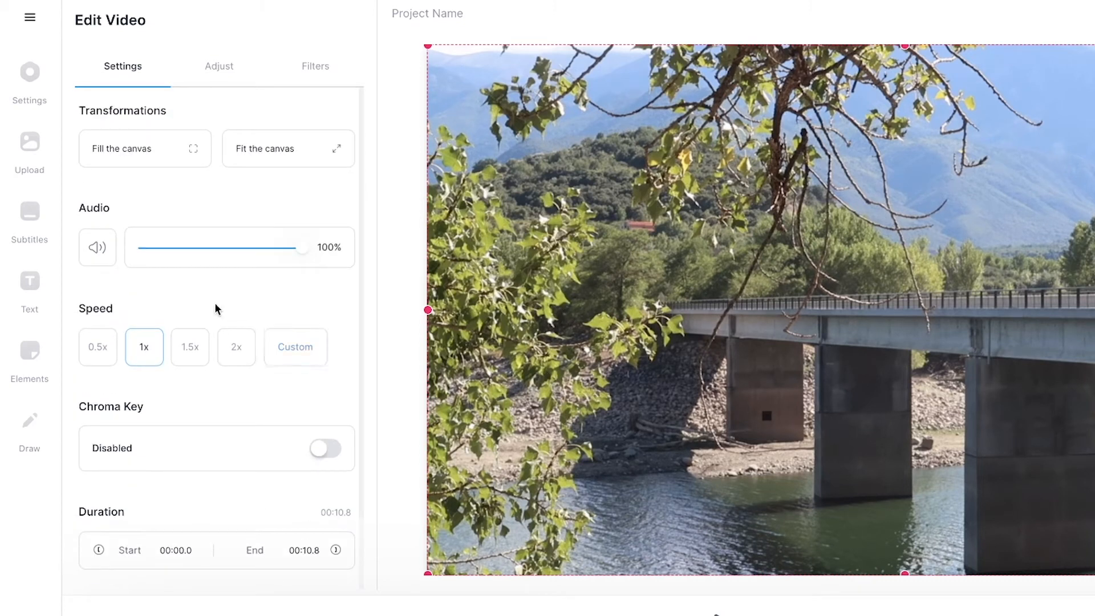
pyautogui.moveTo(183, 72)
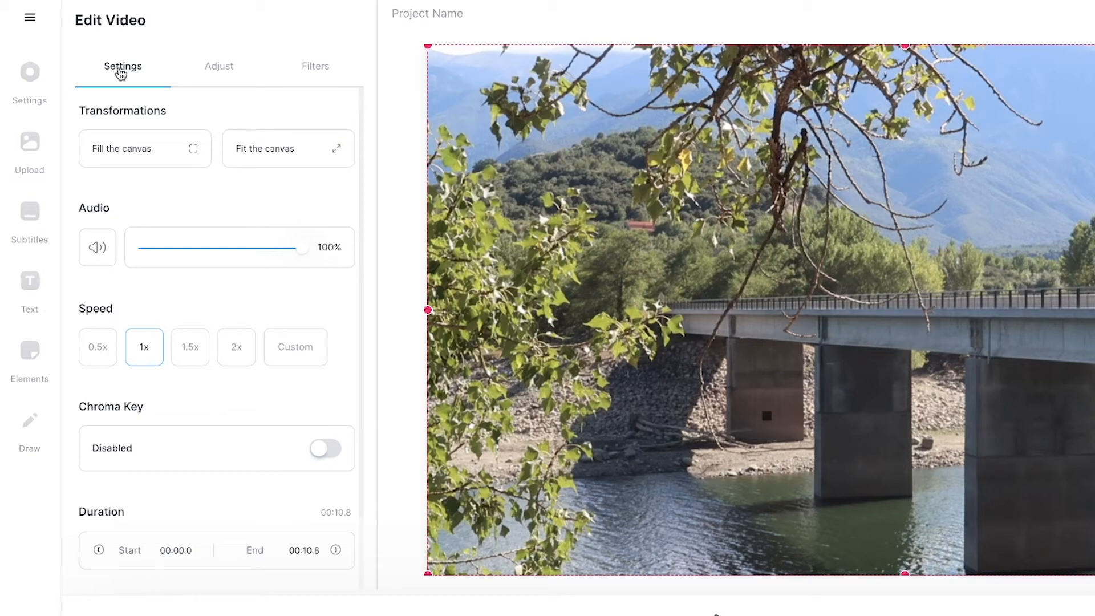
pyautogui.moveTo(314, 73)
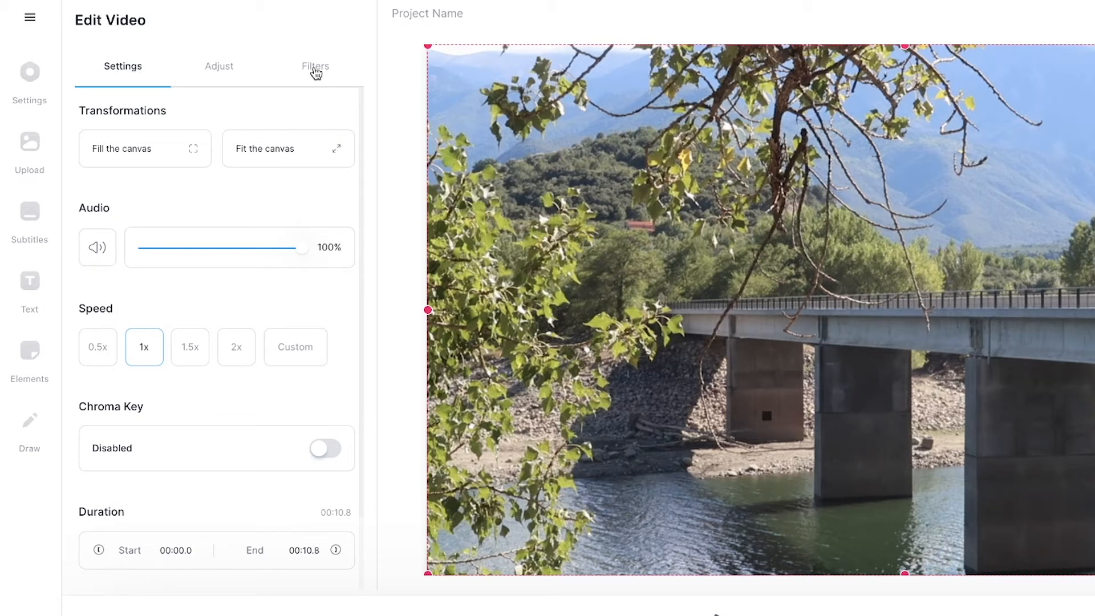
# Apply the VHS Effect filter to the bridge clip and play it back.
pyautogui.click(314, 66)
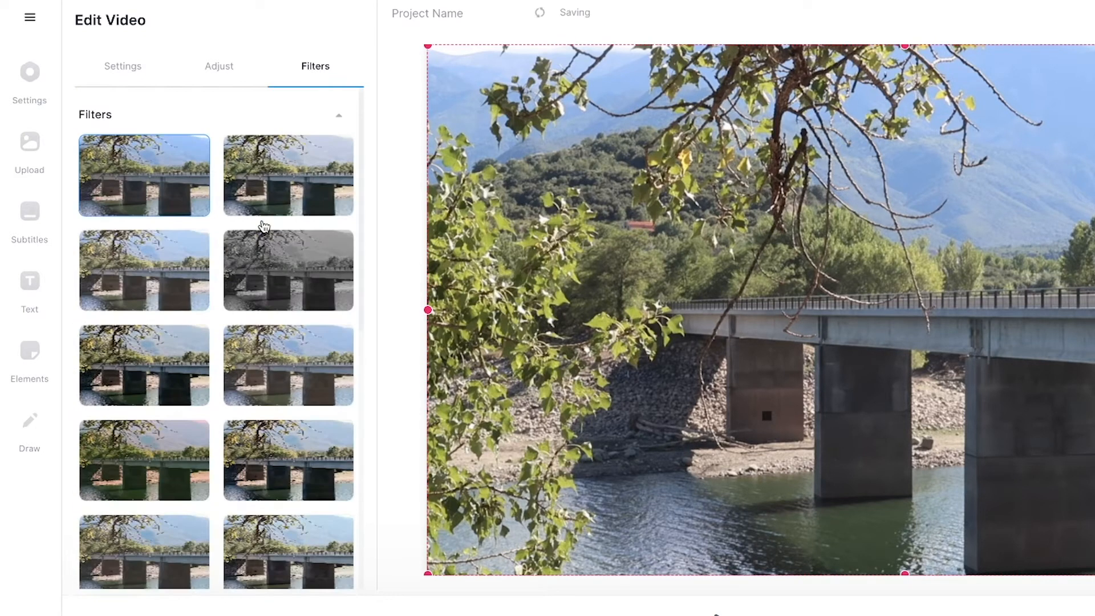
pyautogui.click(338, 114)
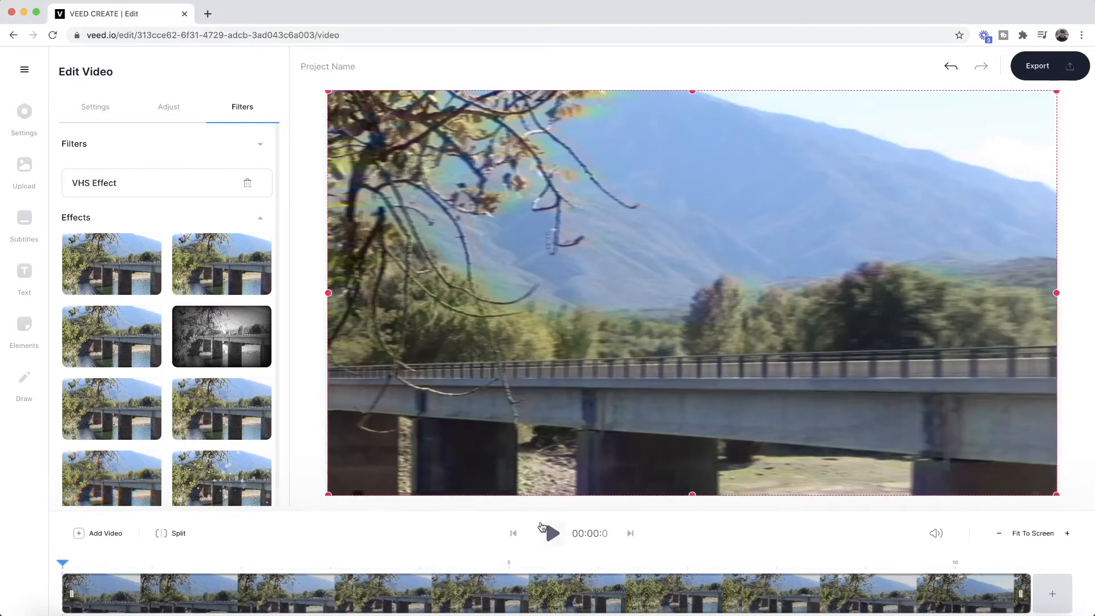
pyautogui.click(550, 533)
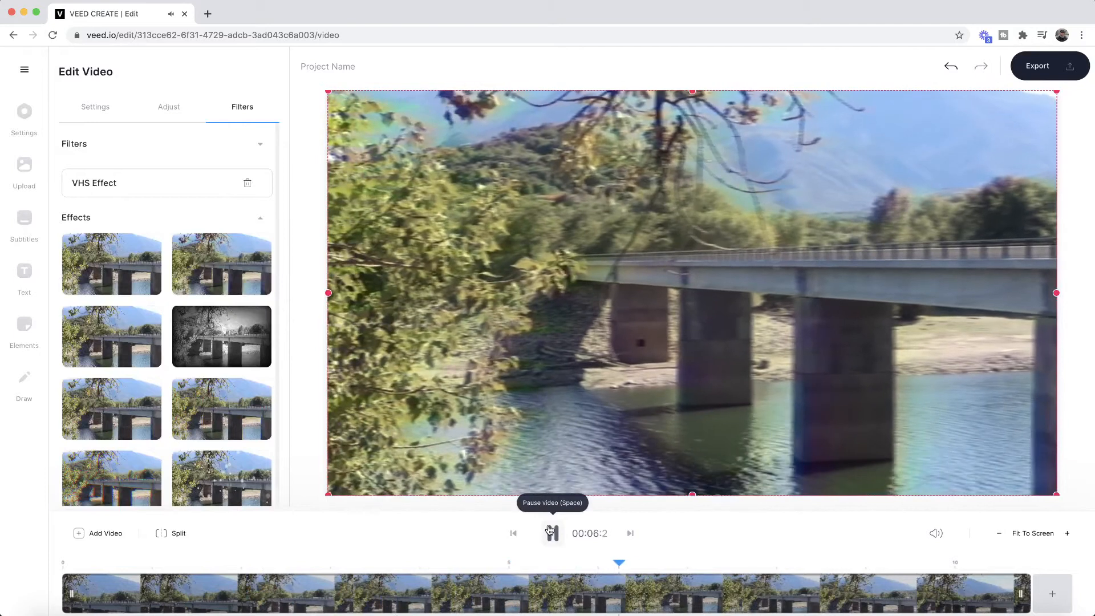
# Pause the preview and try the Daisy and Clayton filters, leaving the clip black-and-white.
pyautogui.click(553, 532)
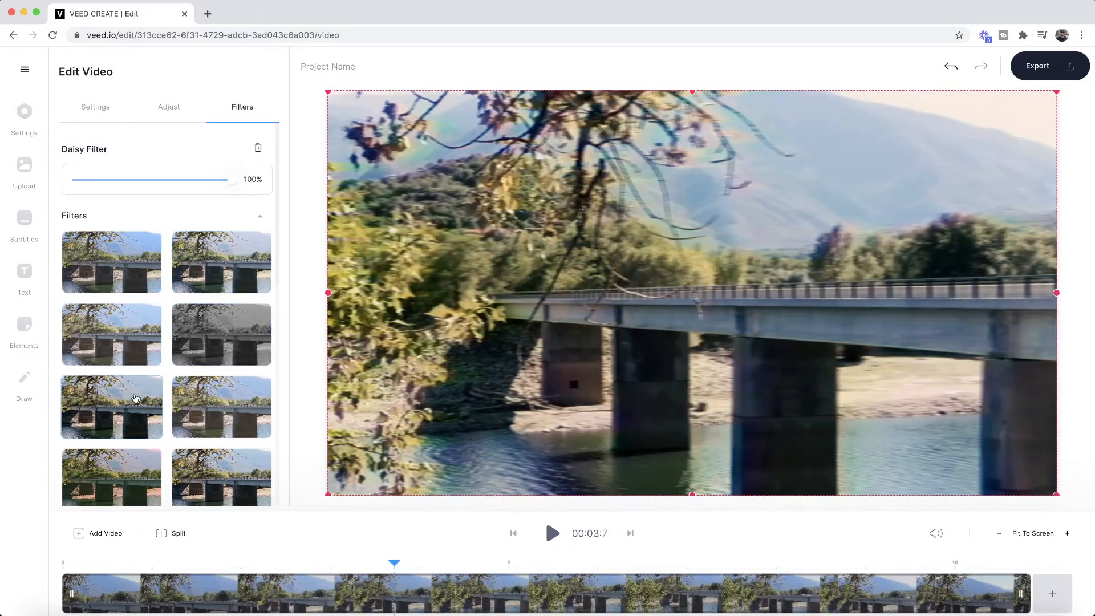
pyautogui.click(111, 408)
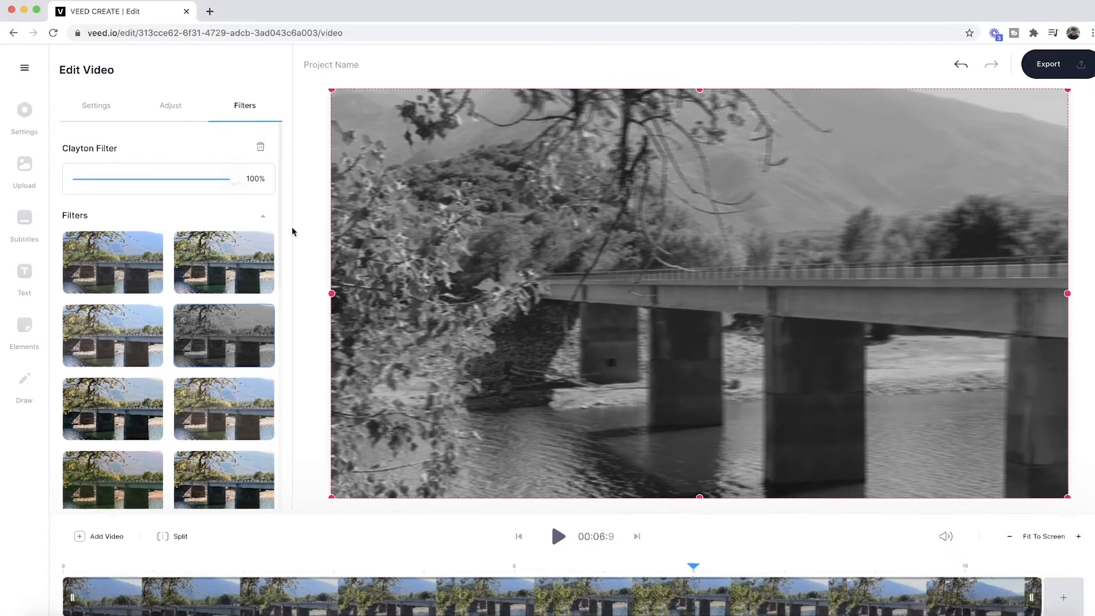
pyautogui.click(170, 106)
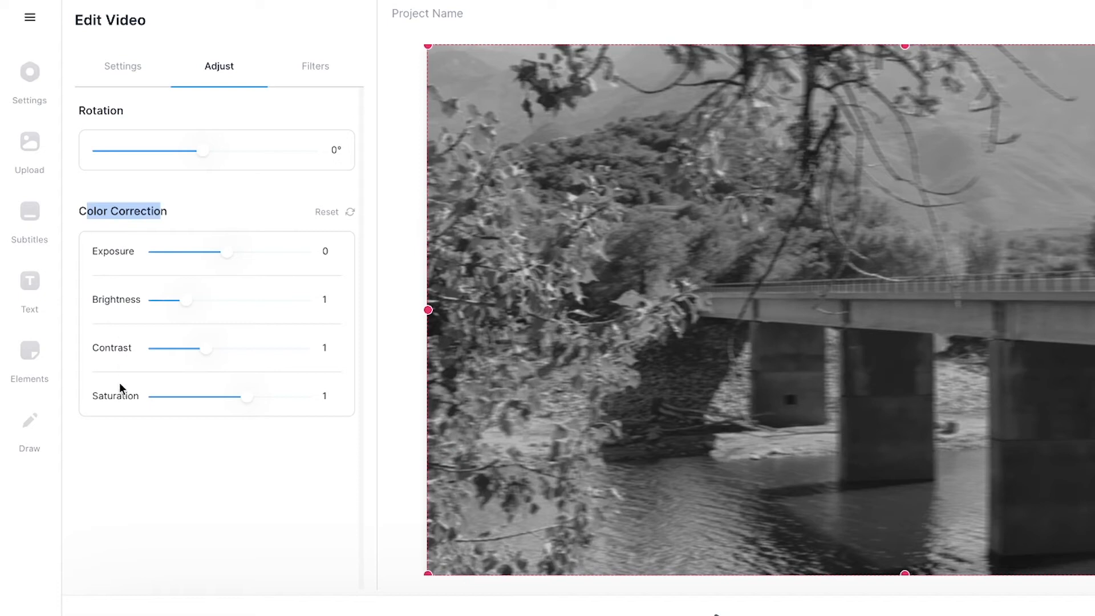
# Delete the Clayton Filter so only the VHS Effect remains on the clip.
pyautogui.click(314, 66)
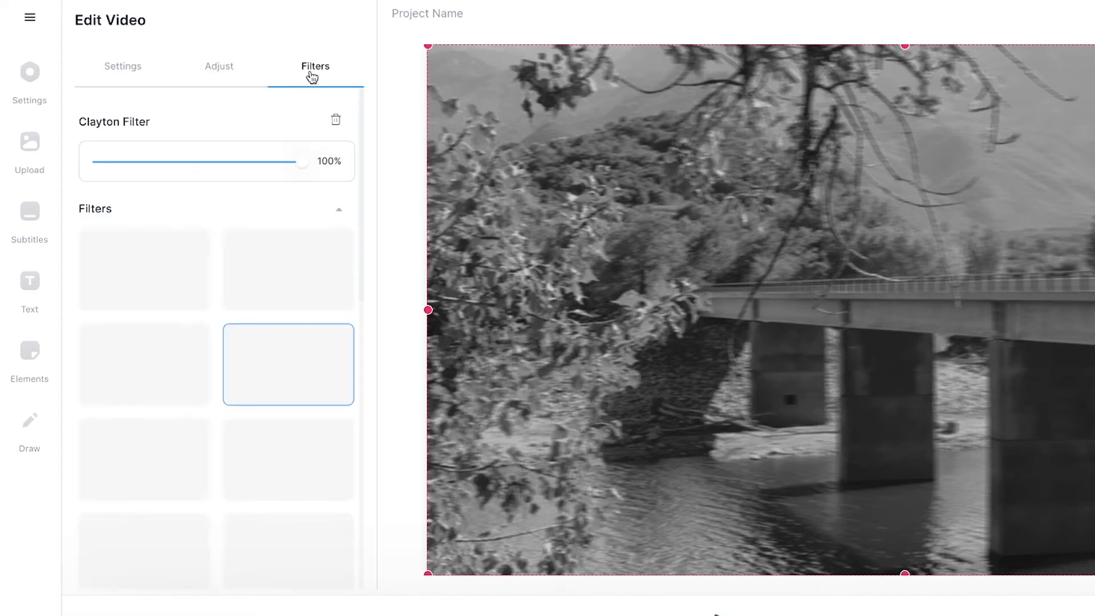
pyautogui.click(336, 119)
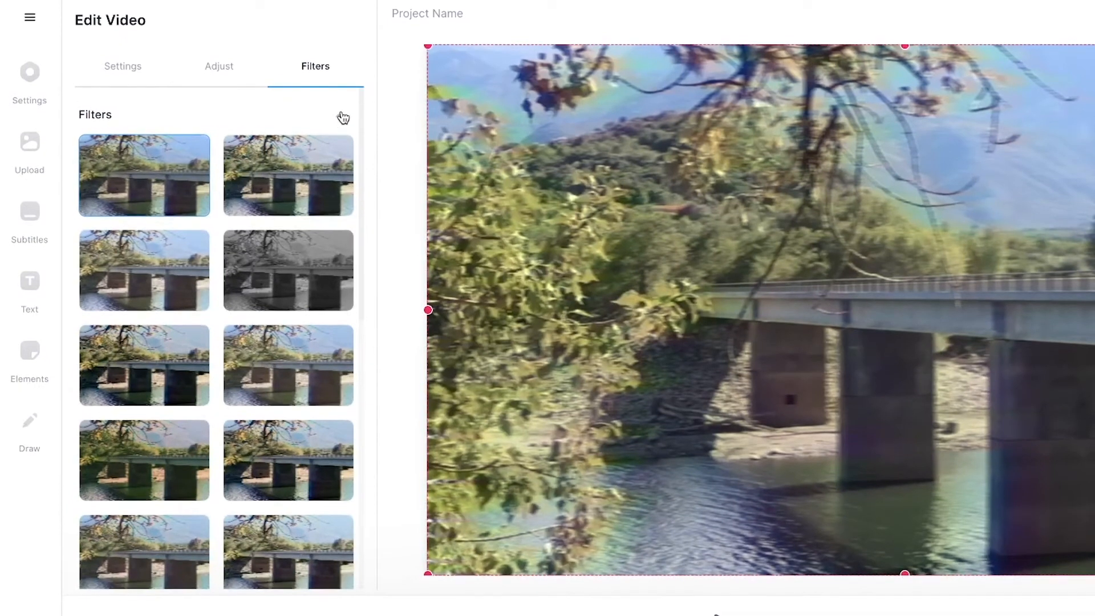
pyautogui.click(144, 175)
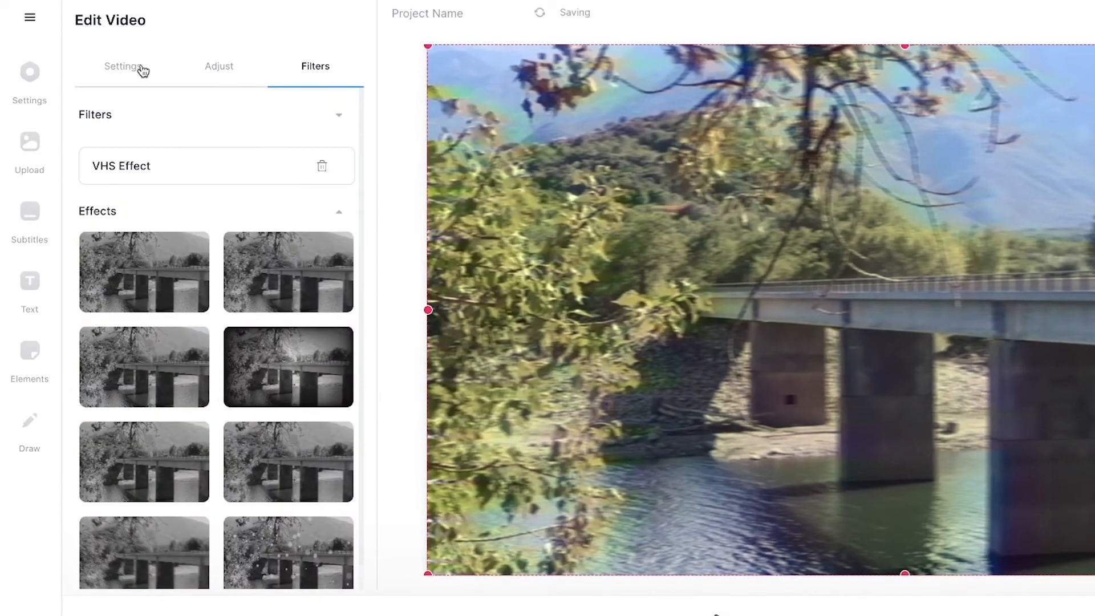
pyautogui.click(218, 66)
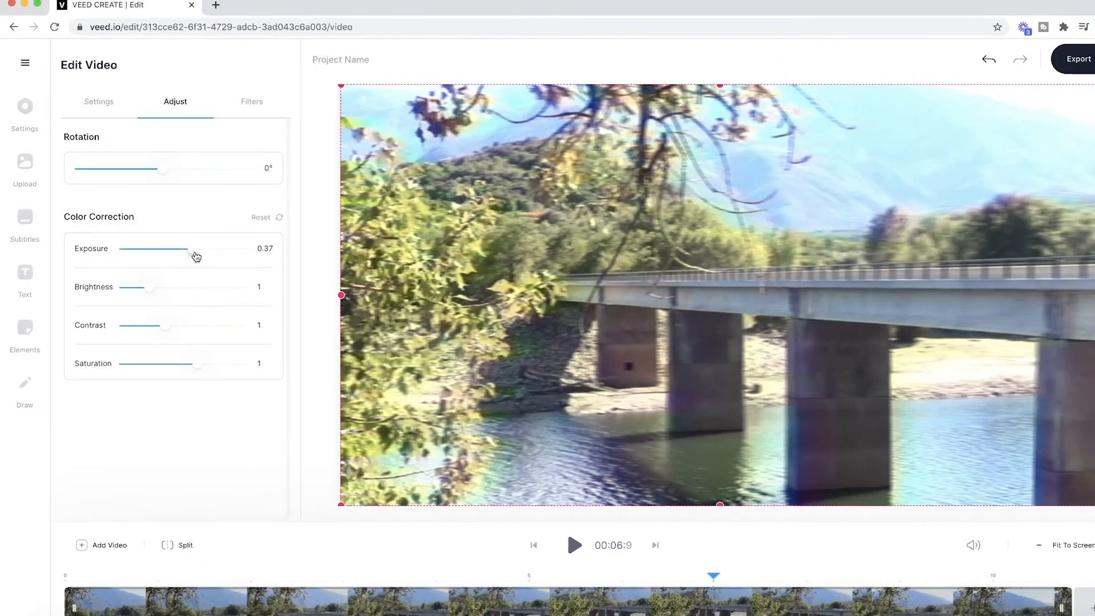
# Set contrast to 0.95, exposure to 0.25 and saturation to 0.78.
pyautogui.moveTo(137, 325); pyautogui.dragTo(153, 321)
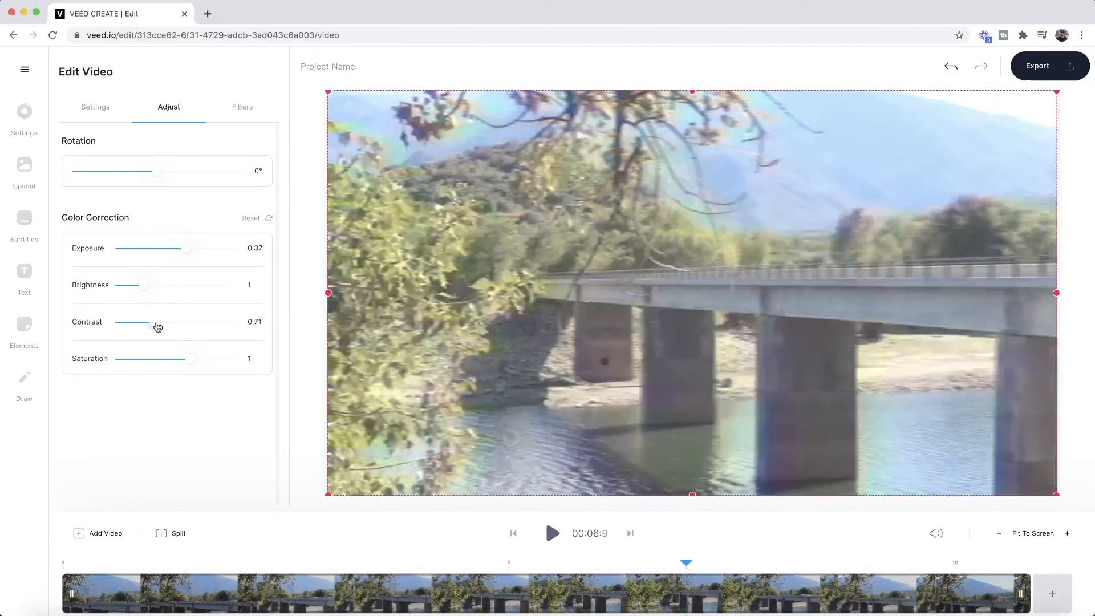
pyautogui.moveTo(149, 327); pyautogui.dragTo(157, 326)
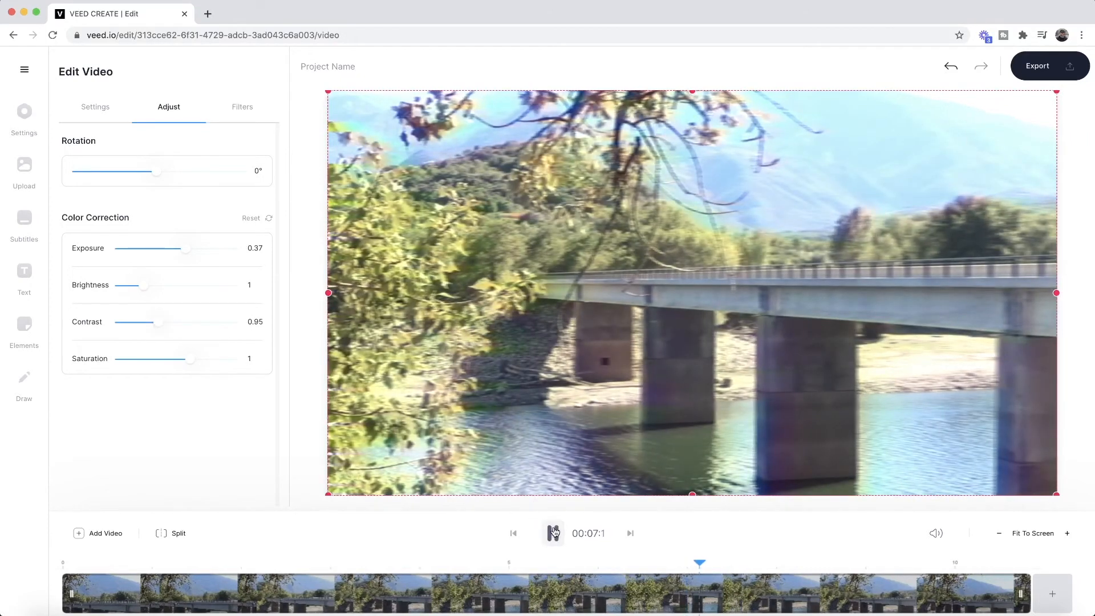
pyautogui.click(553, 532)
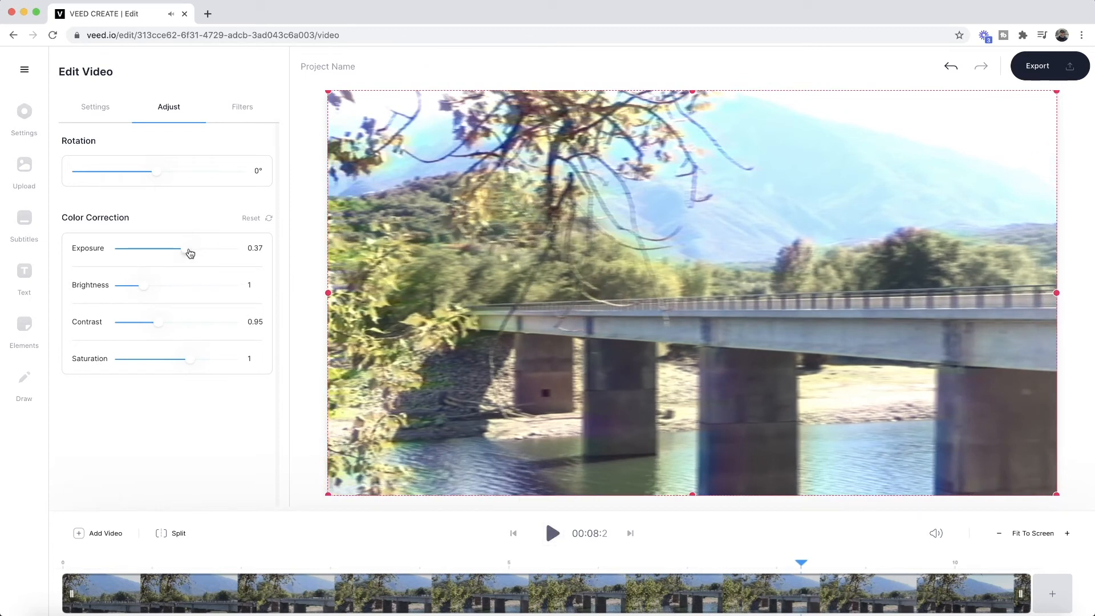
pyautogui.moveTo(190, 248); pyautogui.dragTo(183, 248)
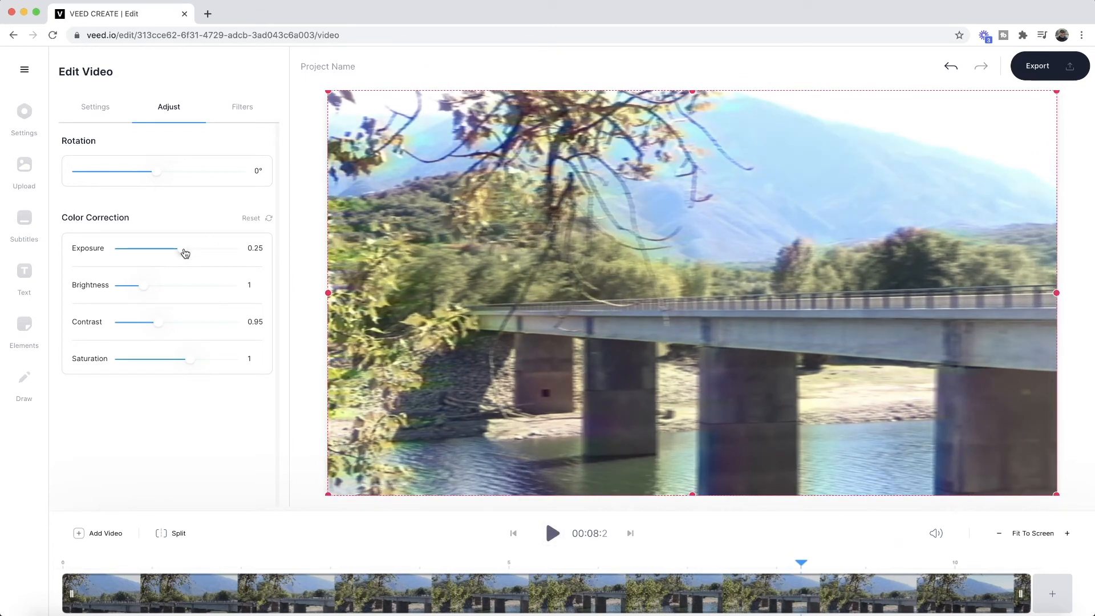
pyautogui.moveTo(191, 358); pyautogui.dragTo(181, 358)
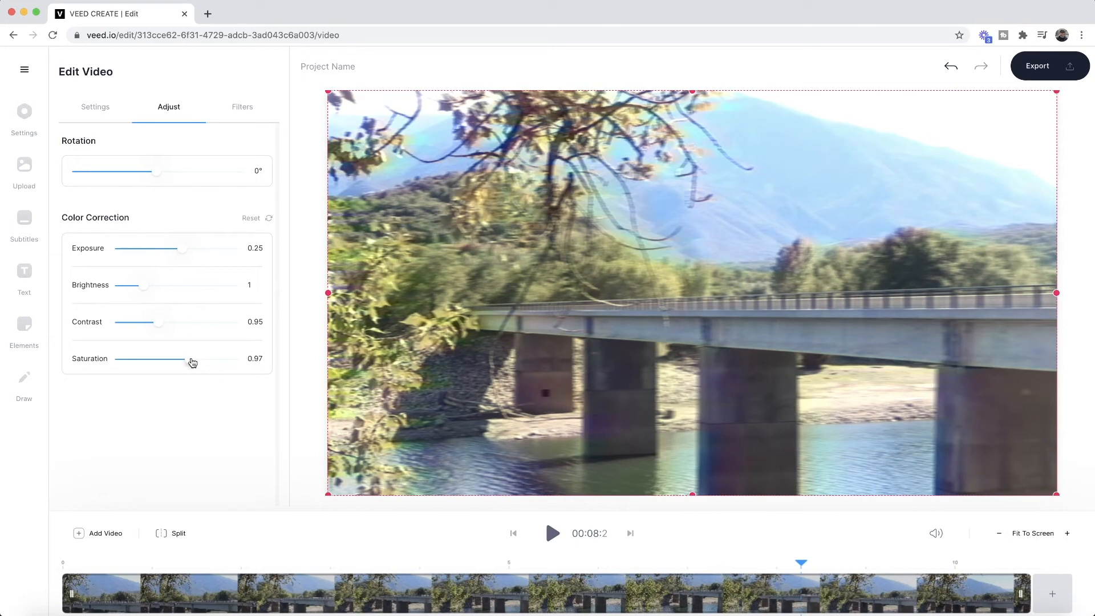
pyautogui.moveTo(202, 359); pyautogui.dragTo(187, 359)
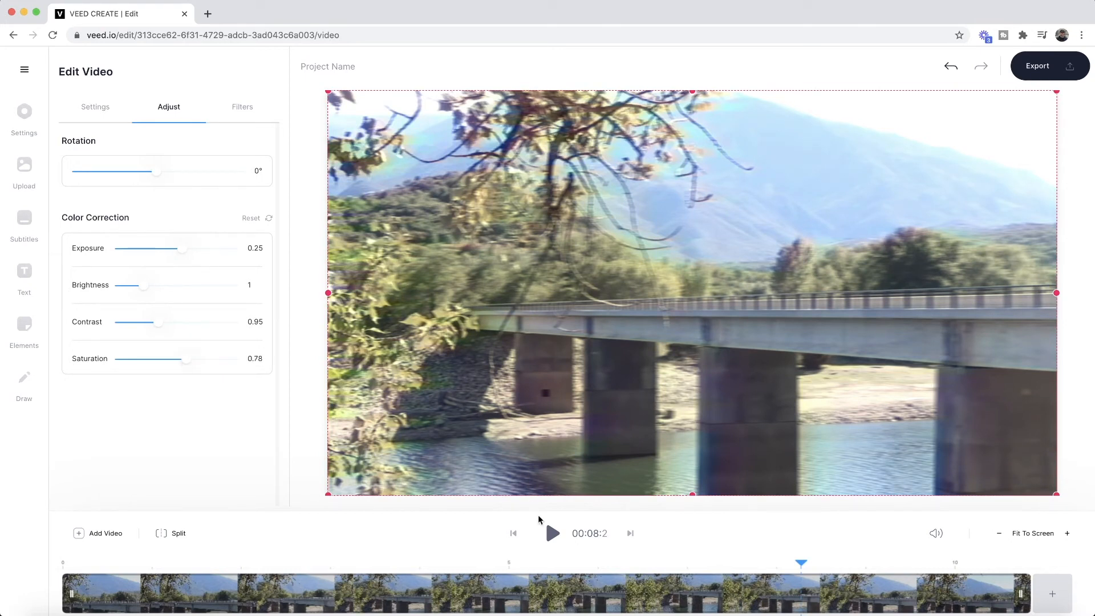
# Preview the adjusted clip and export the bridge video in HD.
pyautogui.click(551, 533)
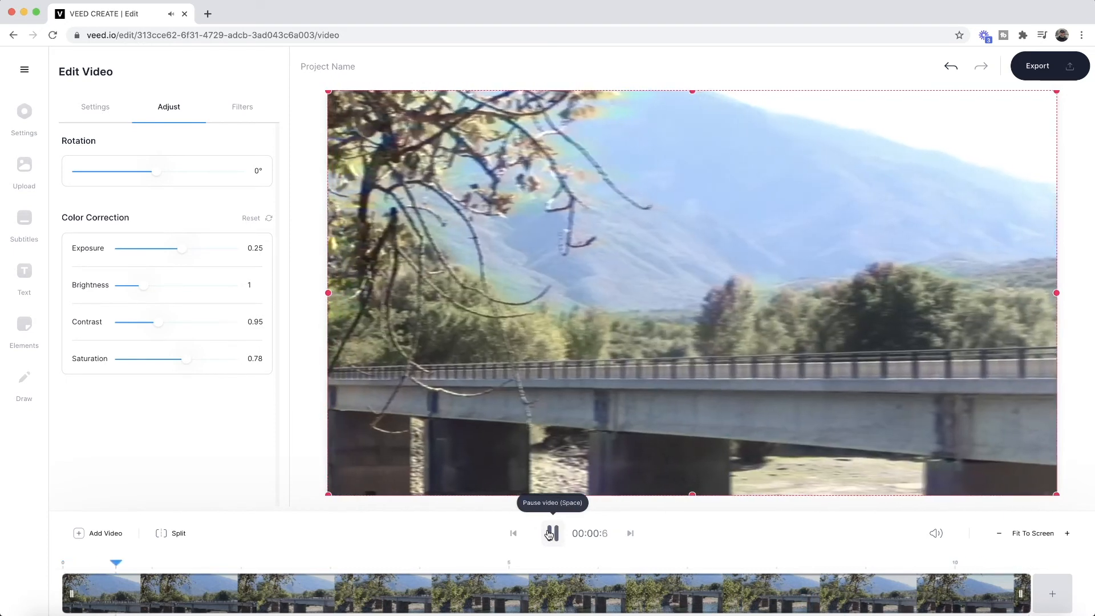
pyautogui.click(1036, 66)
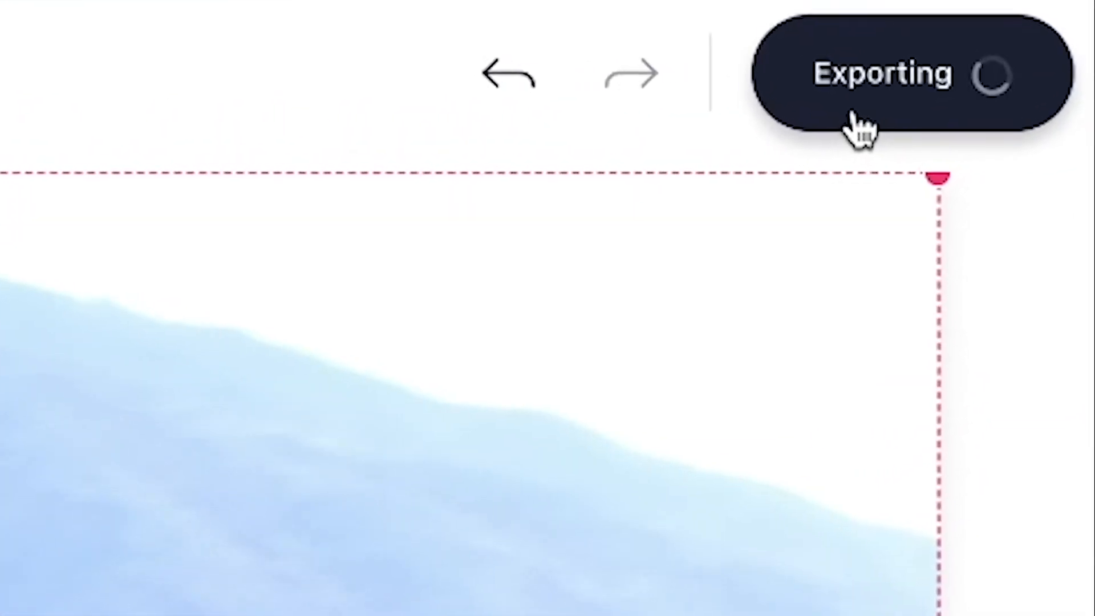
pyautogui.click(882, 73)
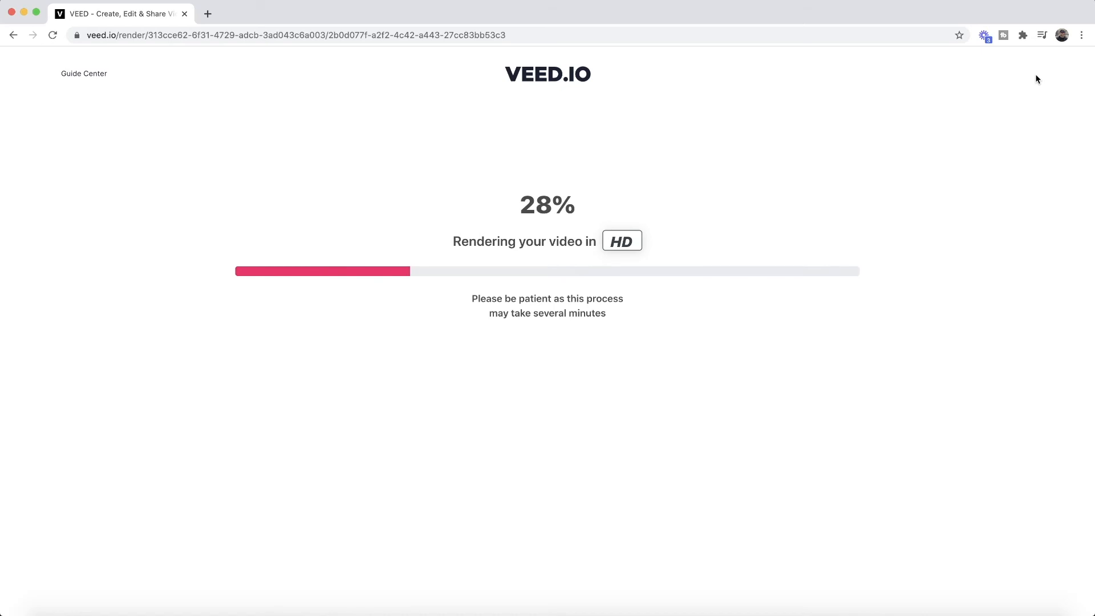